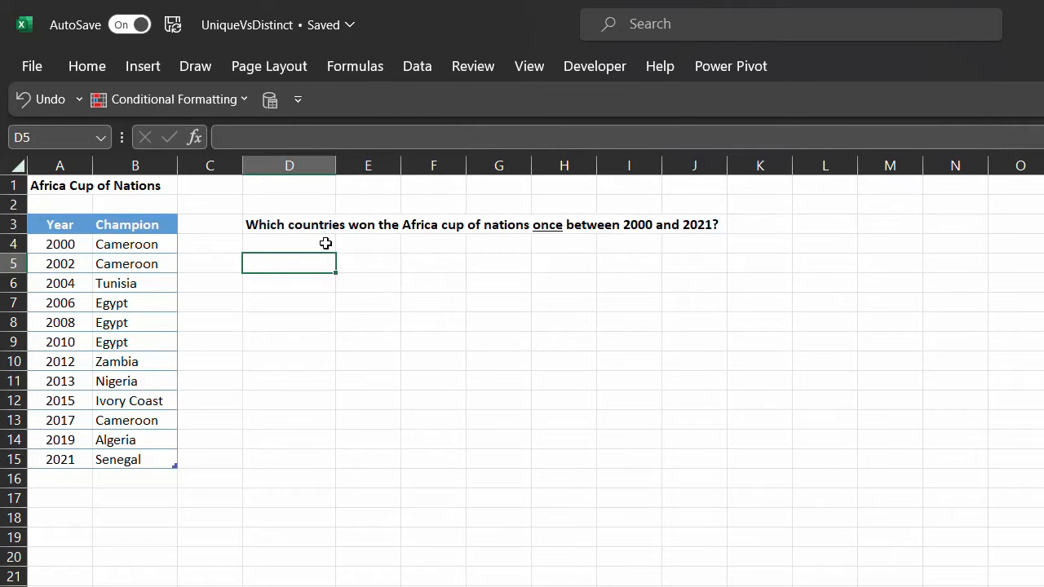
Enter =UNIQUE(tbl[Champion],FALSE,TRUE) in D5 to spill the six once-only champions.
{"action": "type", "text": "=uni"}
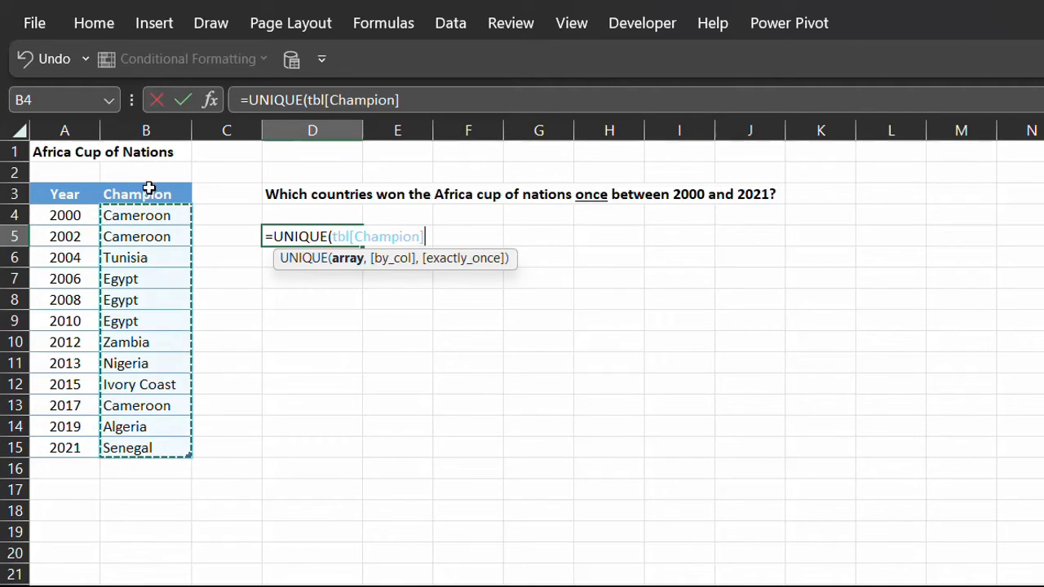
{"action": "type", "text": ","}
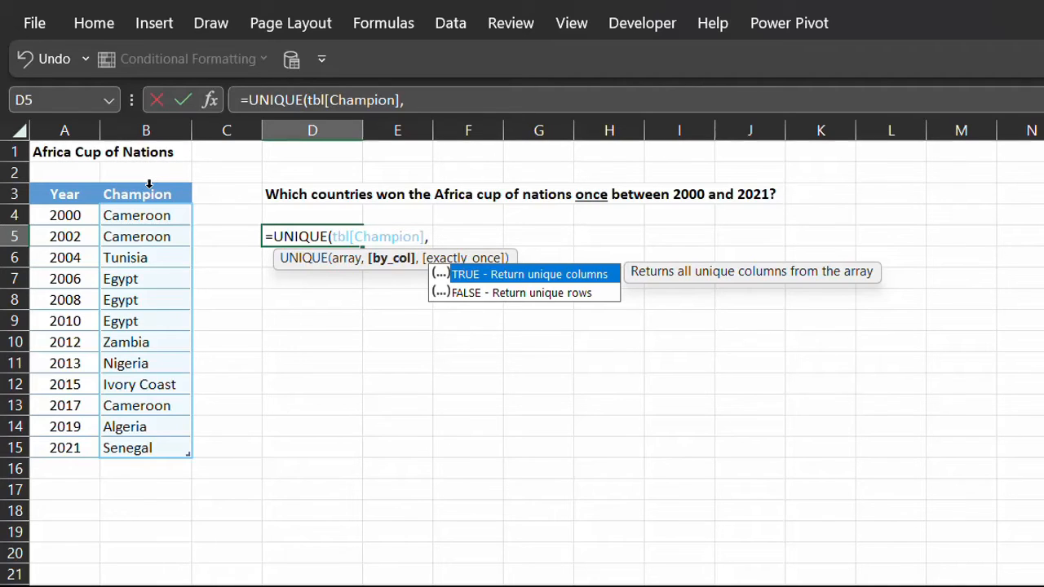
{"action": "type", "text": "FALSE"}
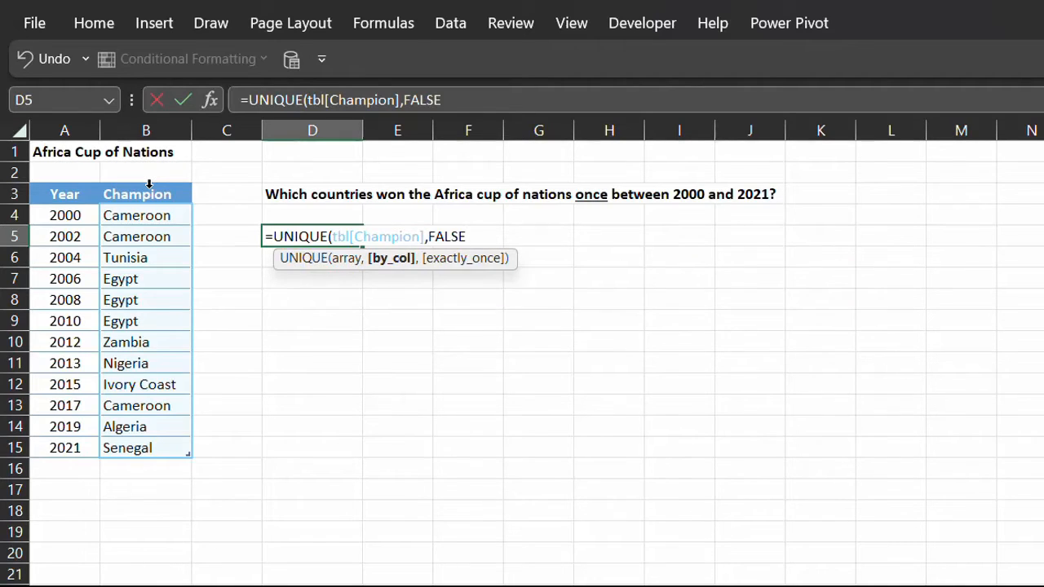
{"action": "type", "text": ","}
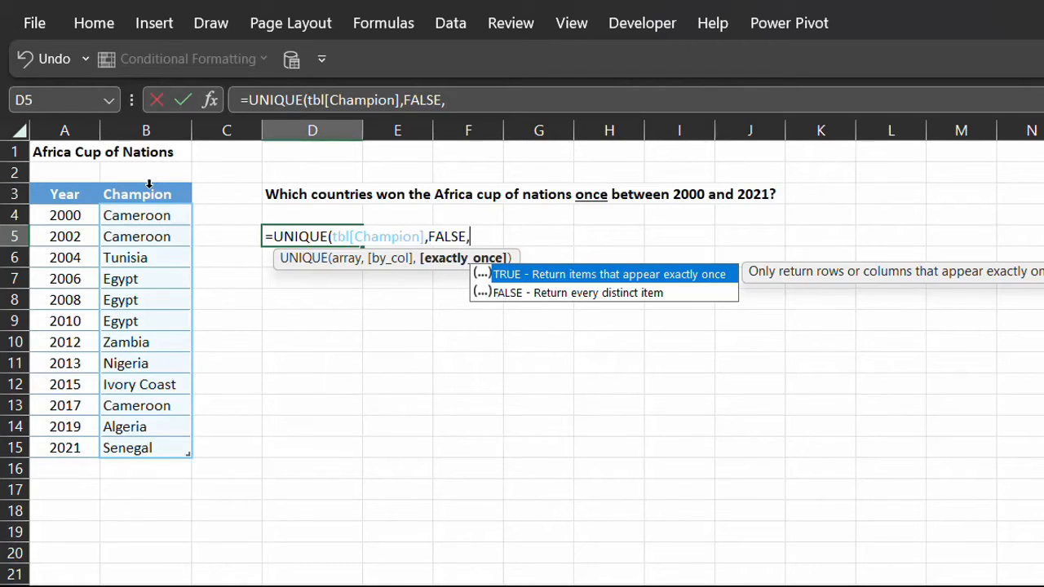
{"action": "type", "text": "TRUE)"}
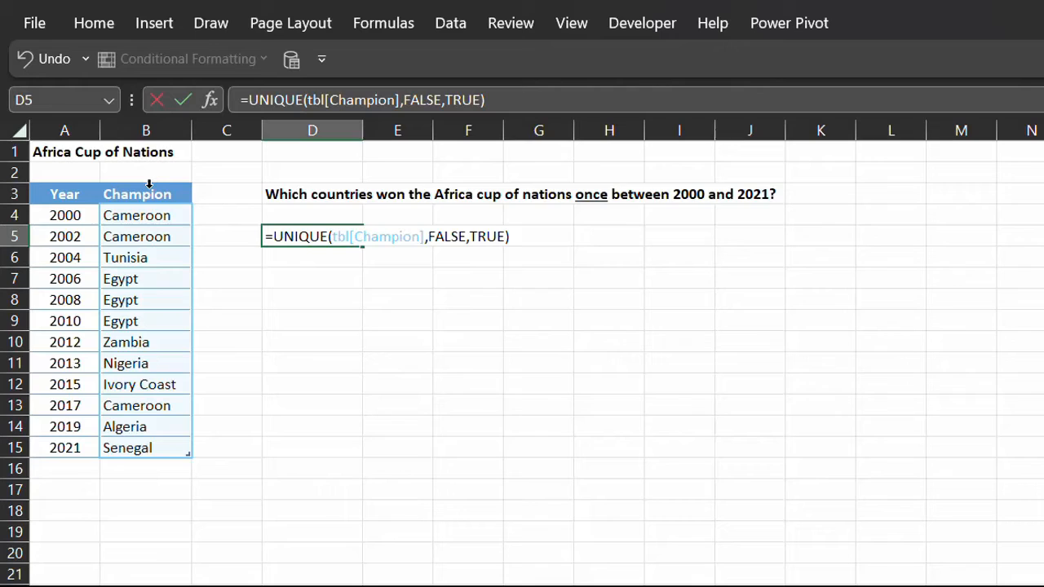
{"action": "key", "text": "Enter"}
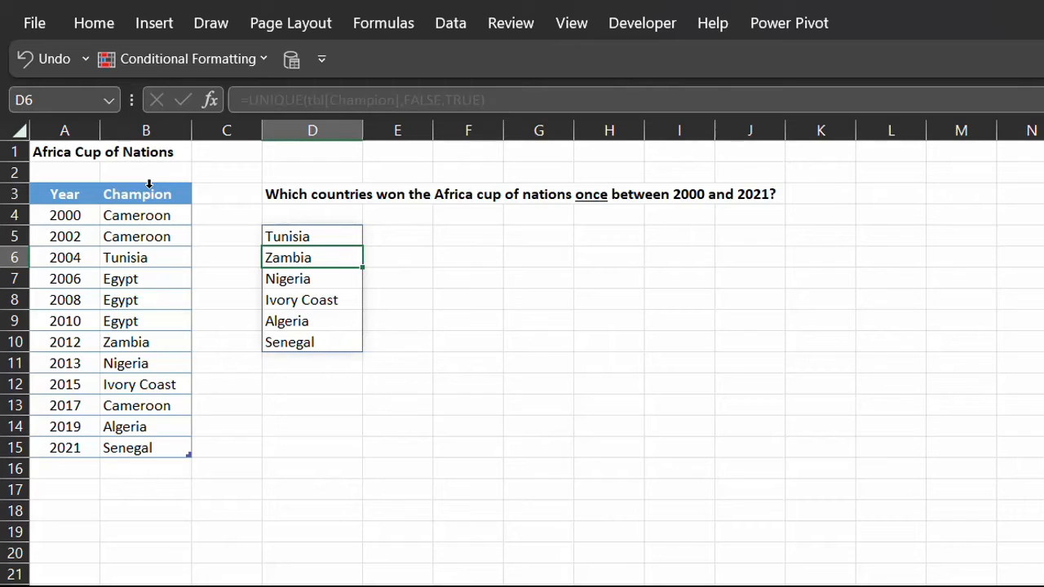
{"action": "left_click", "coordinate": [397, 256]}
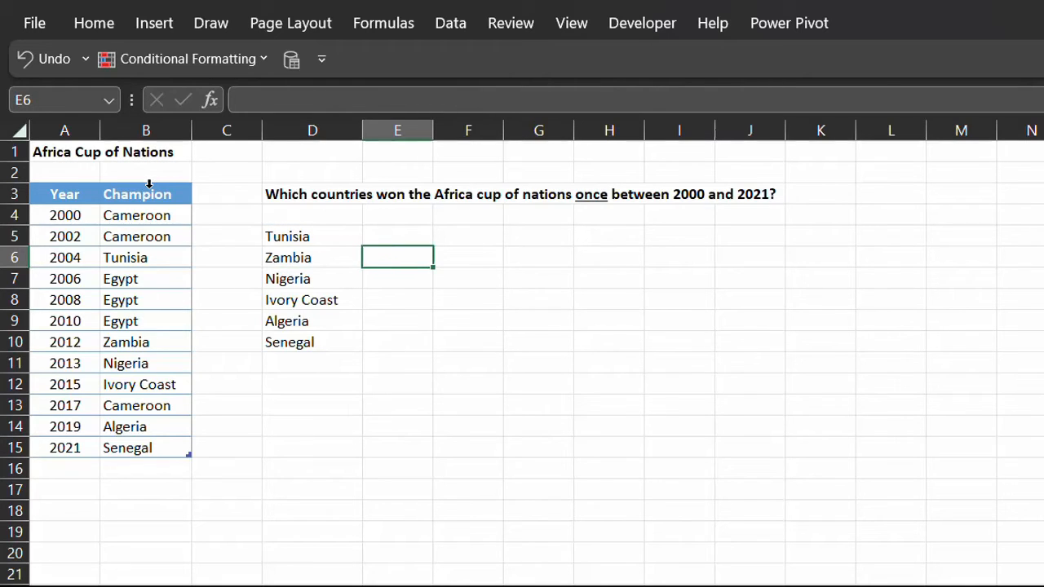
{"action": "left_click", "coordinate": [312, 257]}
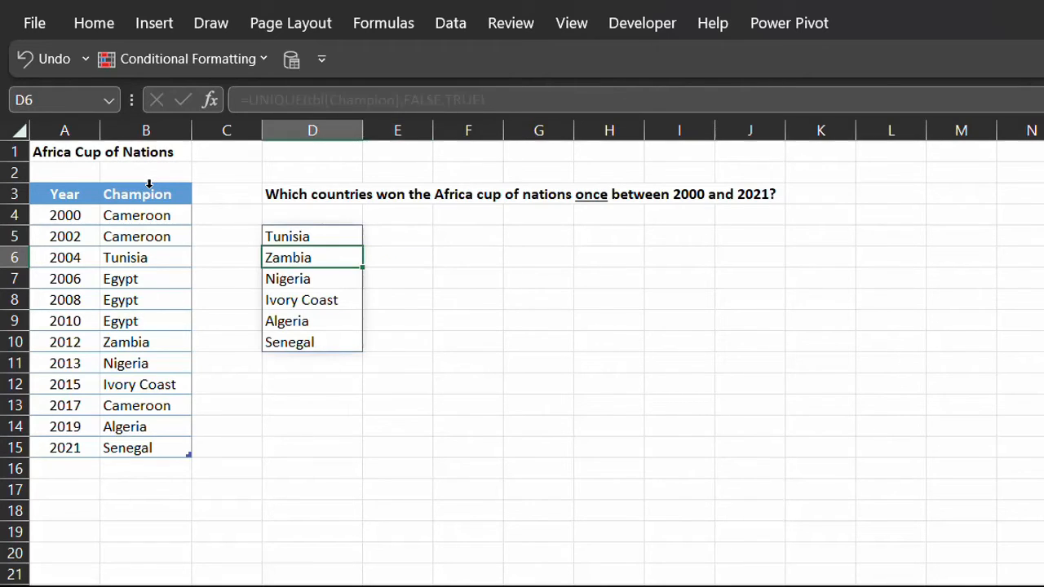
{"action": "left_click", "coordinate": [311, 235]}
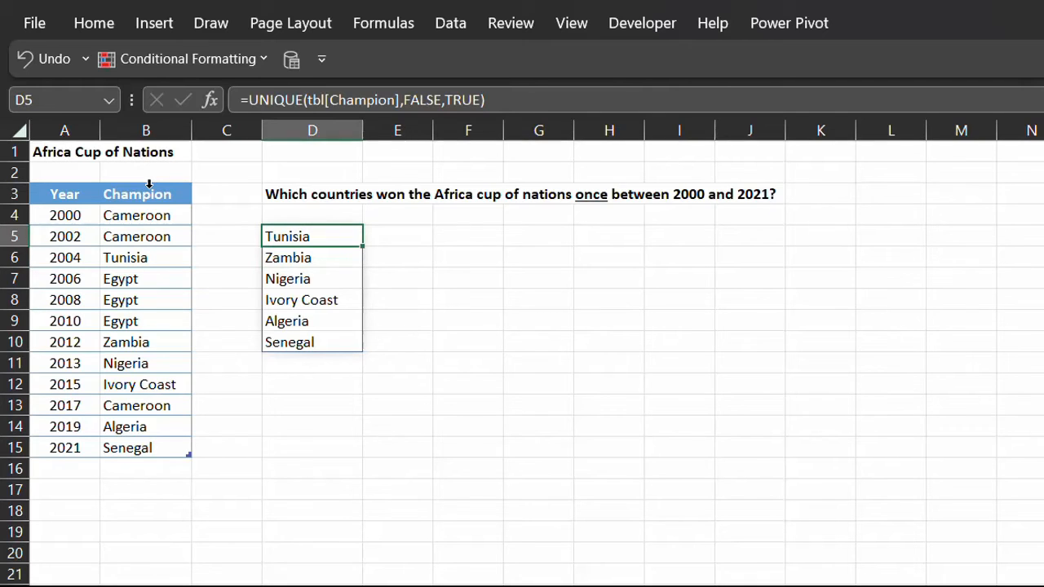
{"action": "type", "text": "=coun"}
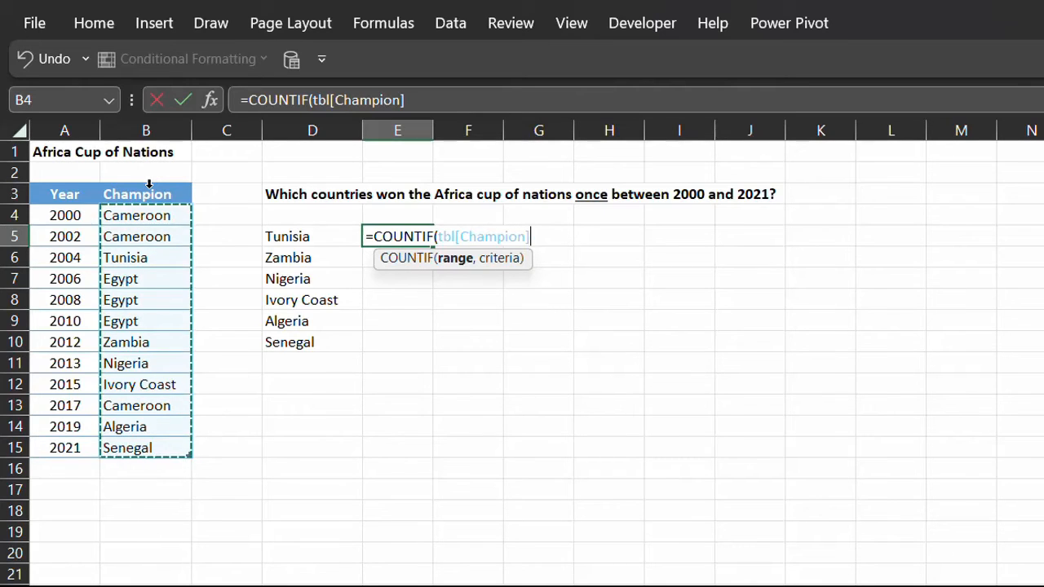
Enter =COUNTIF(tbl[Champion],D5#) in E5, spilling a count of 1 beside each champion.
{"action": "type", "text": ","}
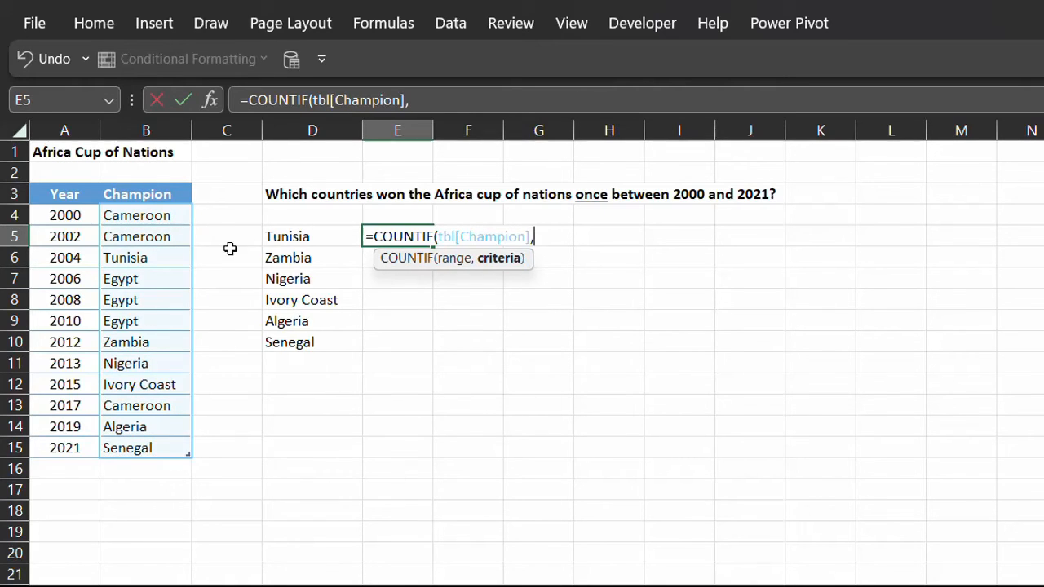
{"action": "left_click", "coordinate": [312, 237]}
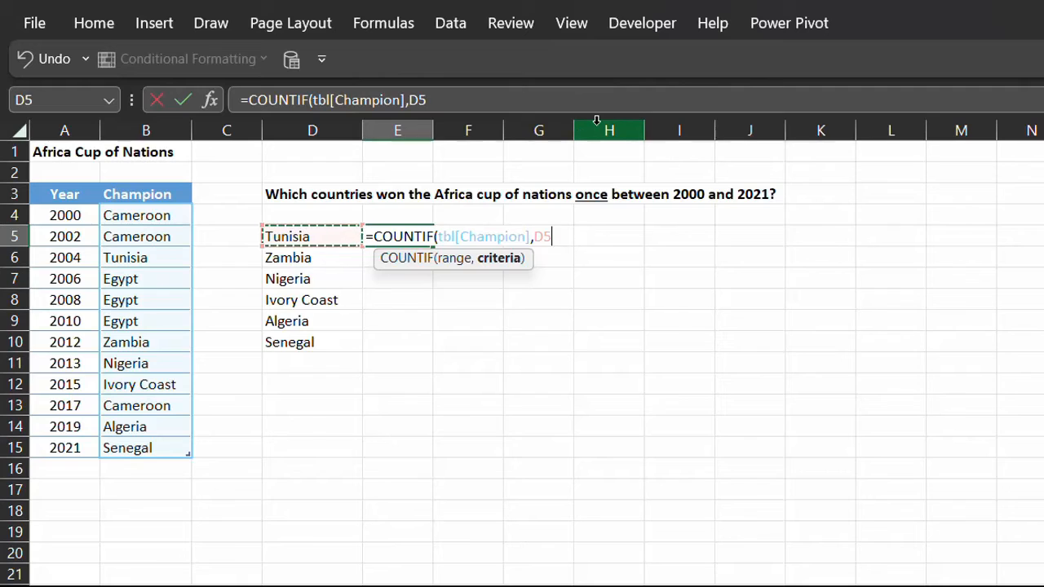
{"action": "type", "text": "#"}
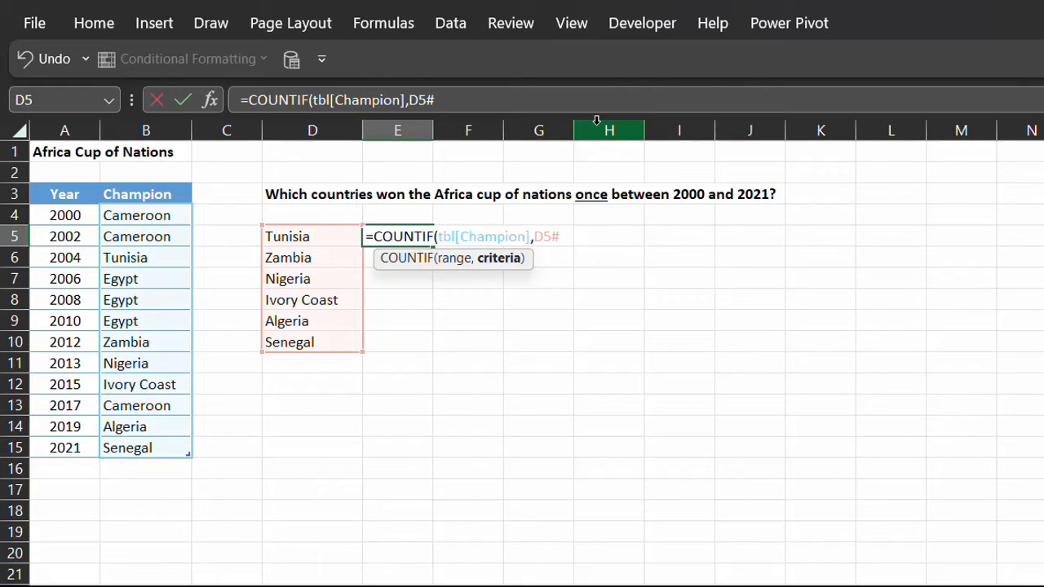
{"action": "key", "text": "Enter"}
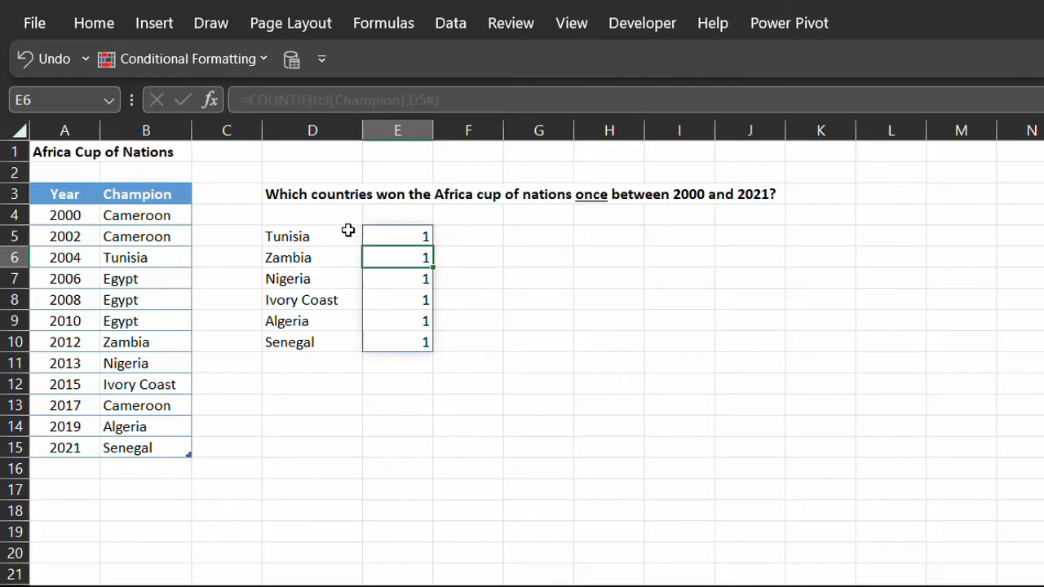
{"action": "left_click", "coordinate": [397, 236]}
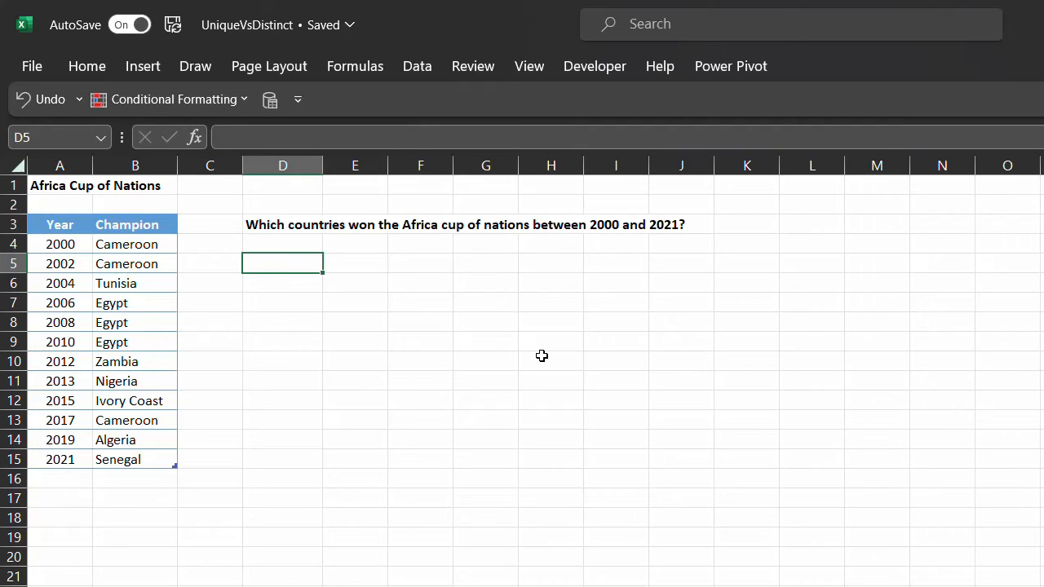
Enter =UNIQUE(tbl_[Champion],FALSE,FALSE) in D5, listing eight champions from Cameroon to Senegal.
{"action": "type", "text": "=uniq"}
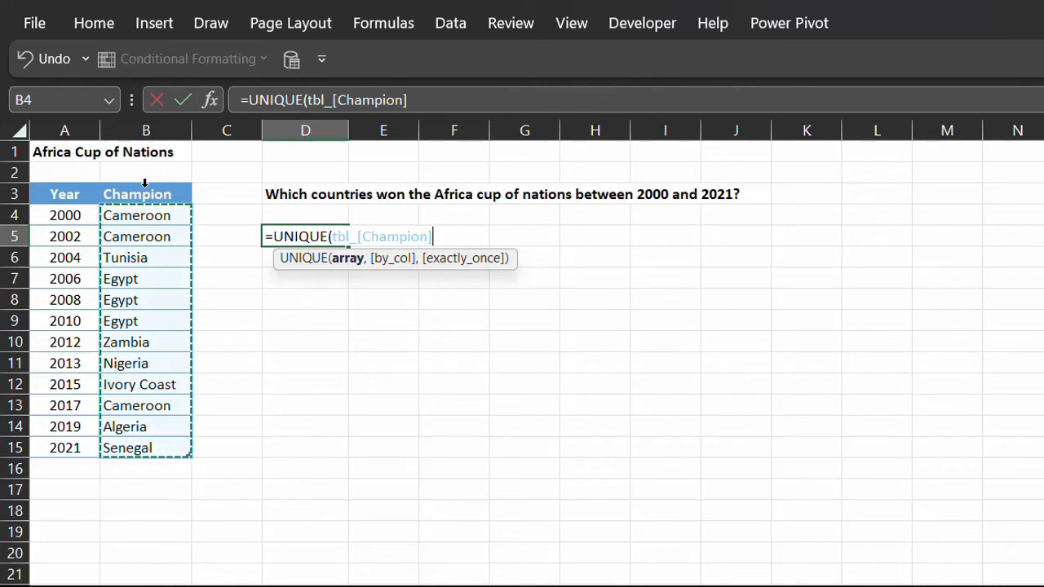
{"action": "type", "text": ","}
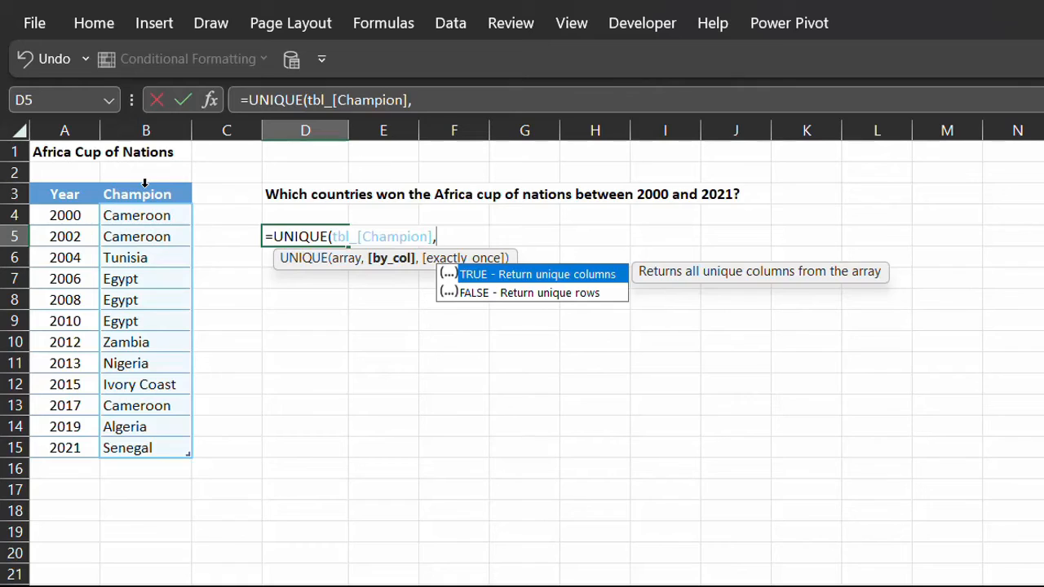
{"action": "type", "text": "FALSE"}
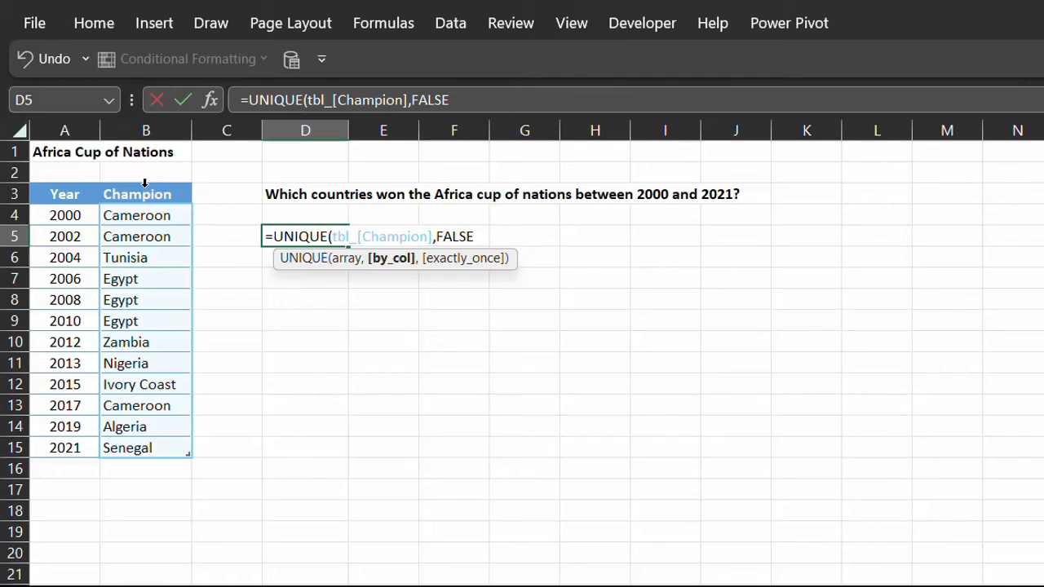
{"action": "type", "text": ","}
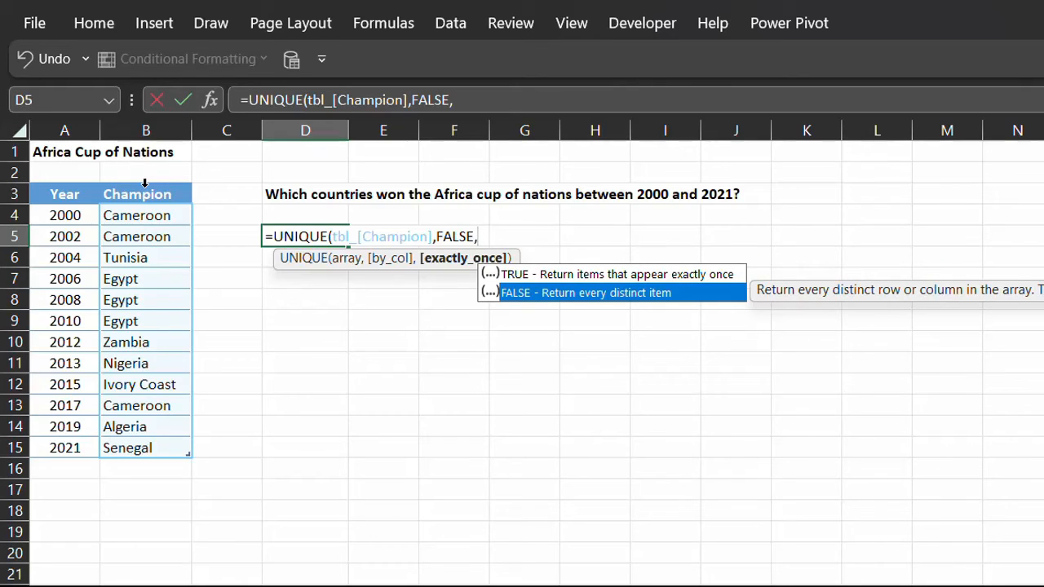
{"action": "type", "text": "FALSE"}
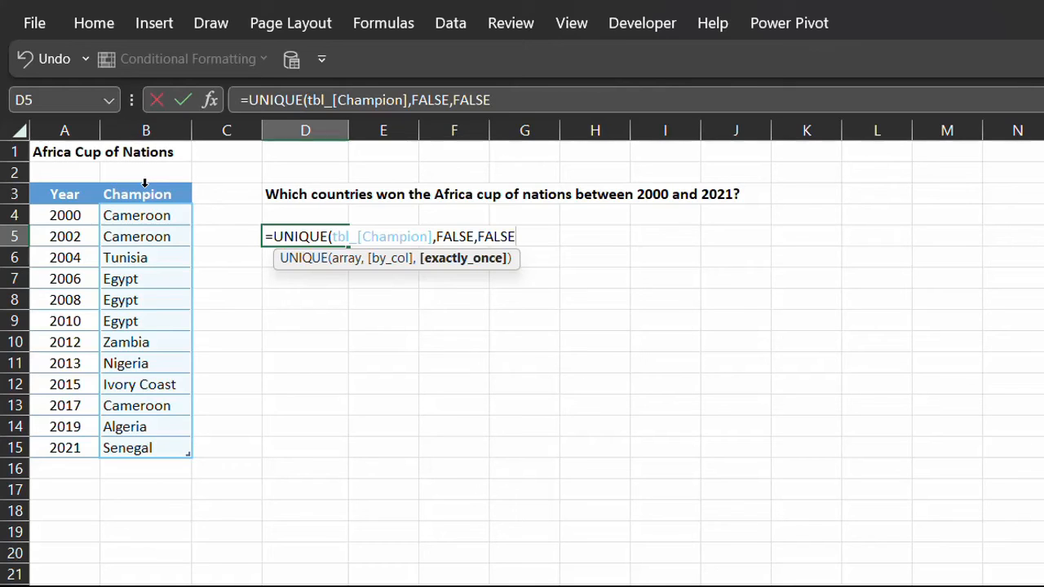
{"action": "type", "text": ")"}
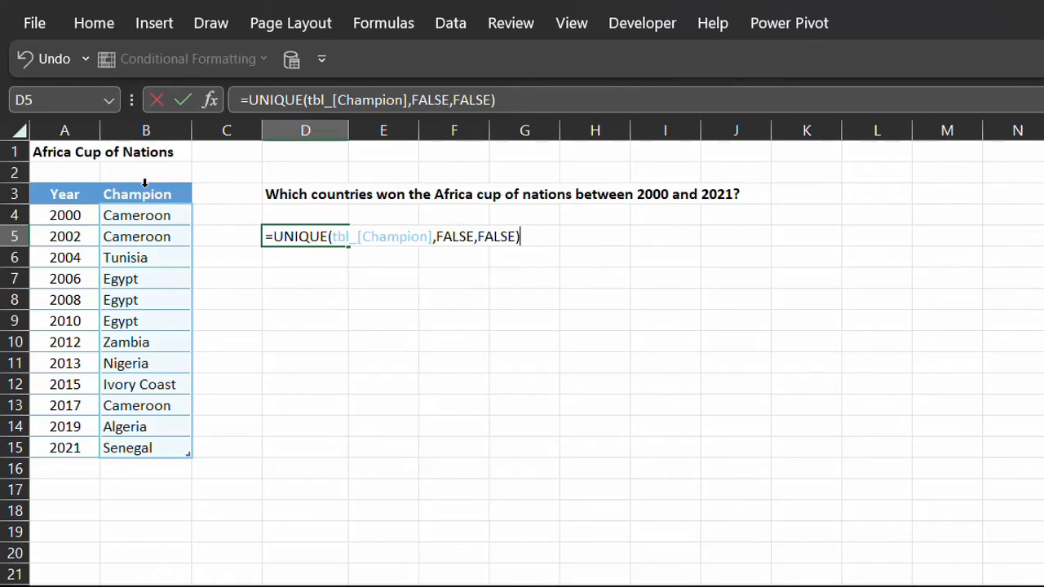
{"action": "key", "text": "Enter"}
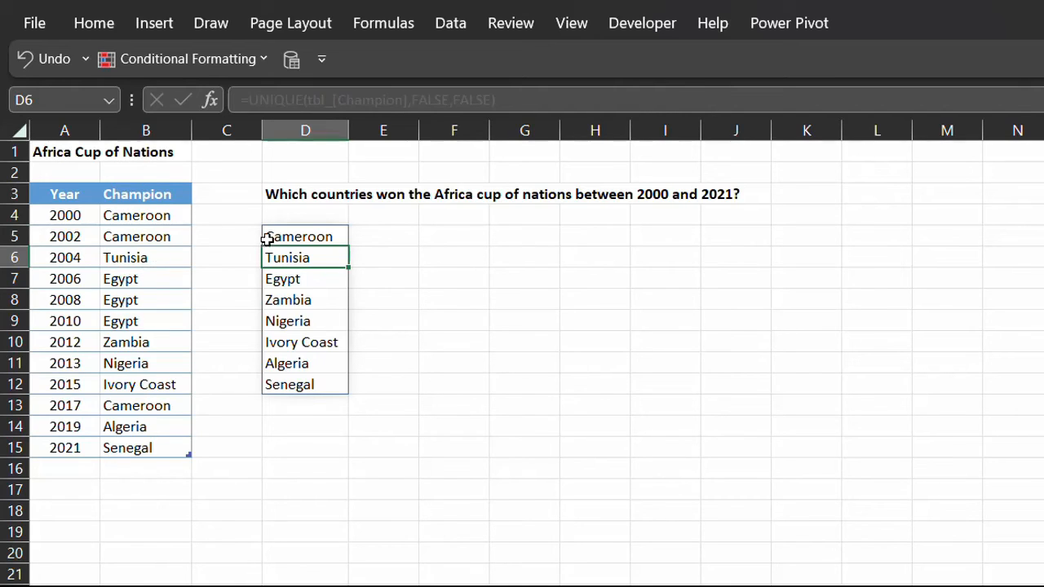
Edit D5 down to =UNIQUE(tbl_[Champion]), keeping the eight distinct champions.
{"action": "left_click", "coordinate": [305, 237]}
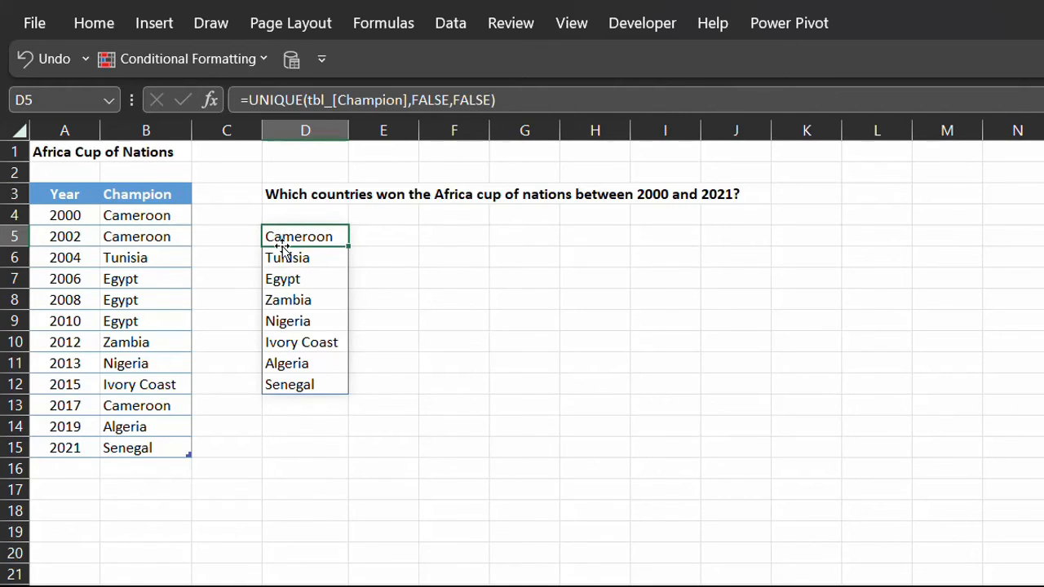
{"action": "mouse_move", "coordinate": [348, 268]}
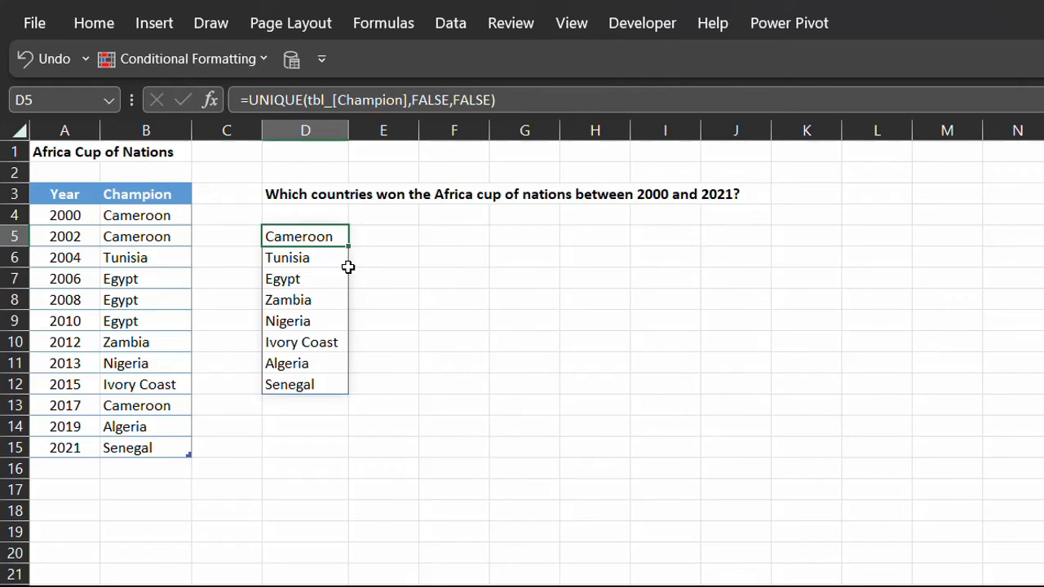
{"action": "double_click", "coordinate": [305, 236]}
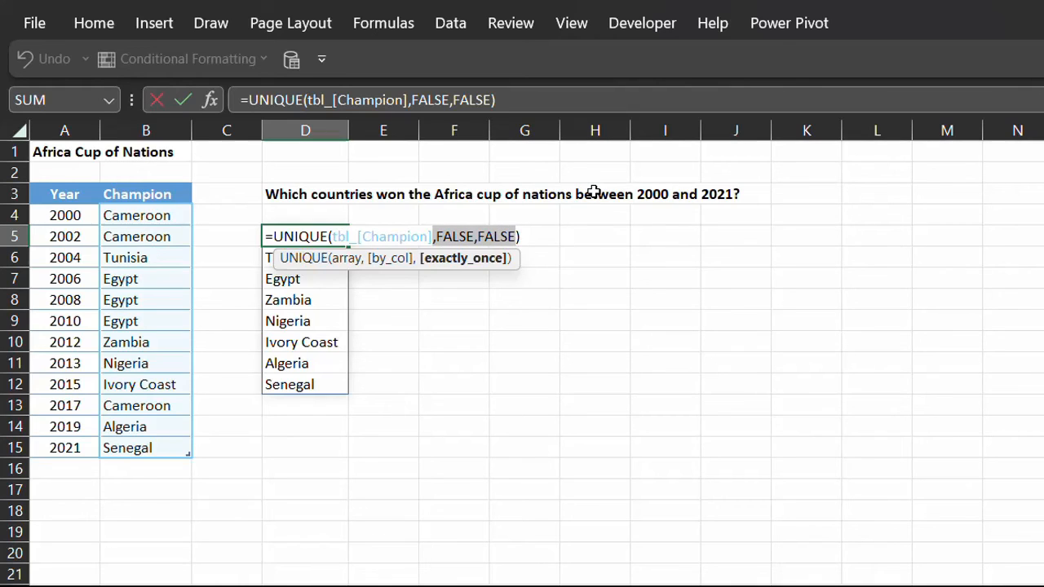
{"action": "key", "text": "Enter"}
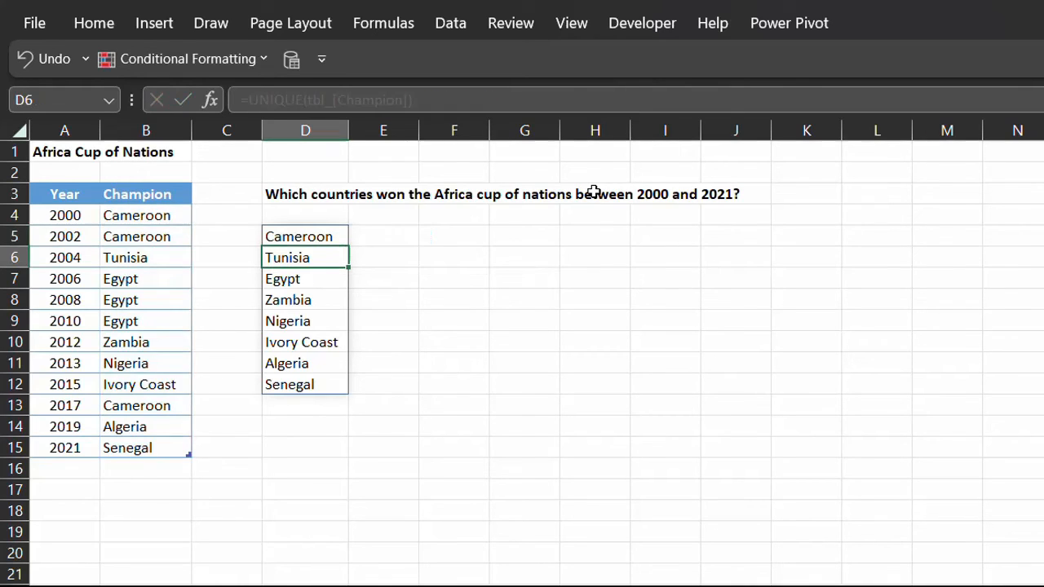
{"action": "mouse_move", "coordinate": [454, 301]}
{"action": "type", "text": "=COUNTIF(tbl_[Champion],D5#"}
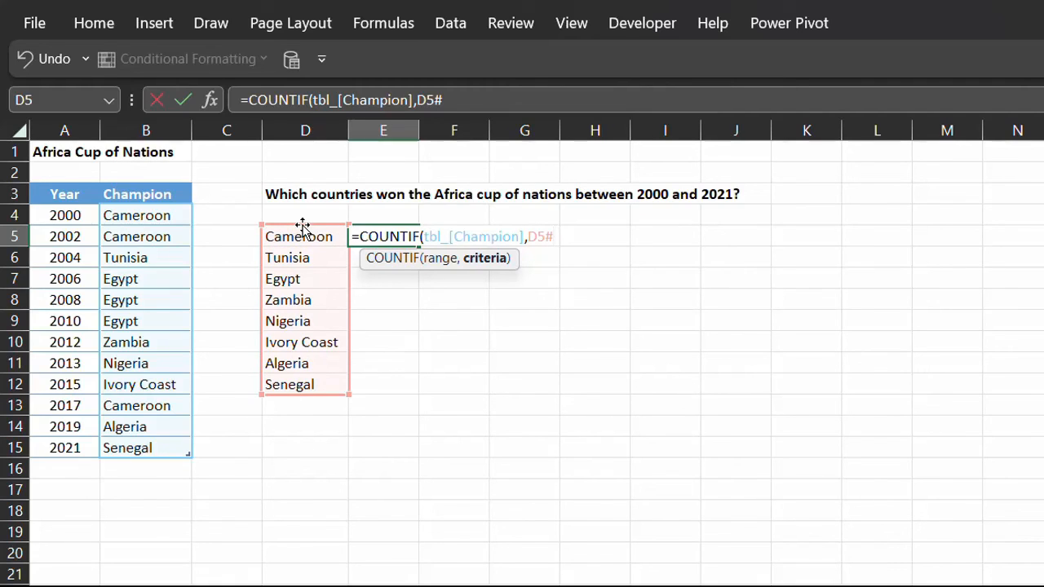
Commit =COUNTIF(tbl_[Champion],D5#) in E5, showing 3 titles for Cameroon and Egypt.
{"action": "key", "text": "Enter"}
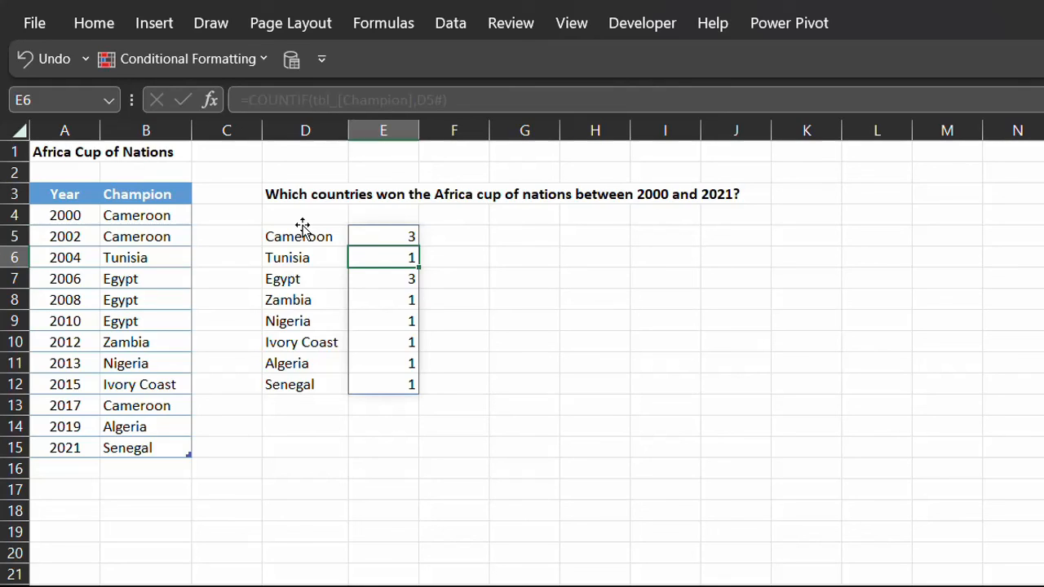
{"action": "left_click", "coordinate": [383, 235]}
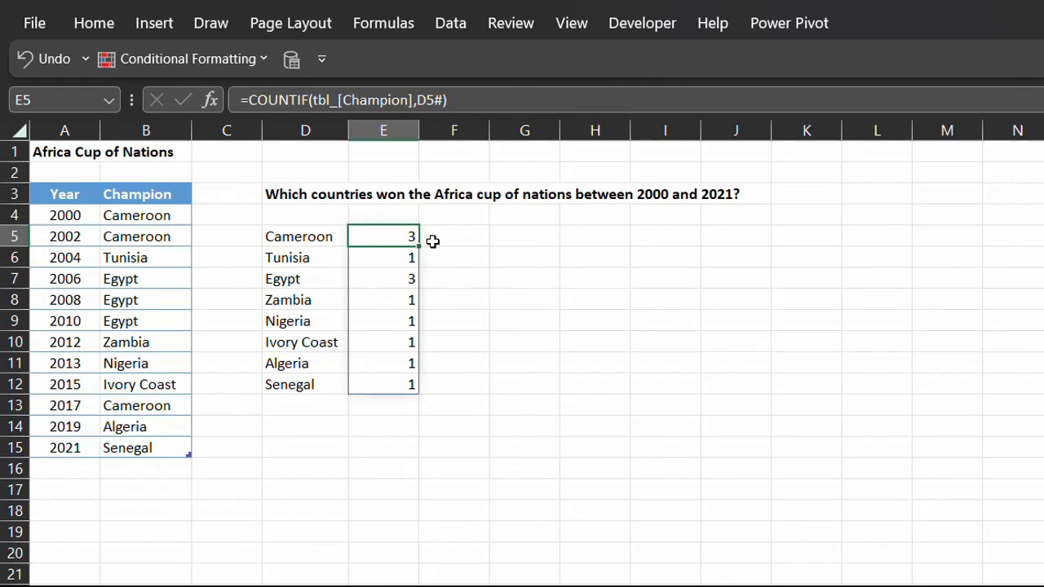
{"action": "mouse_move", "coordinate": [452, 246]}
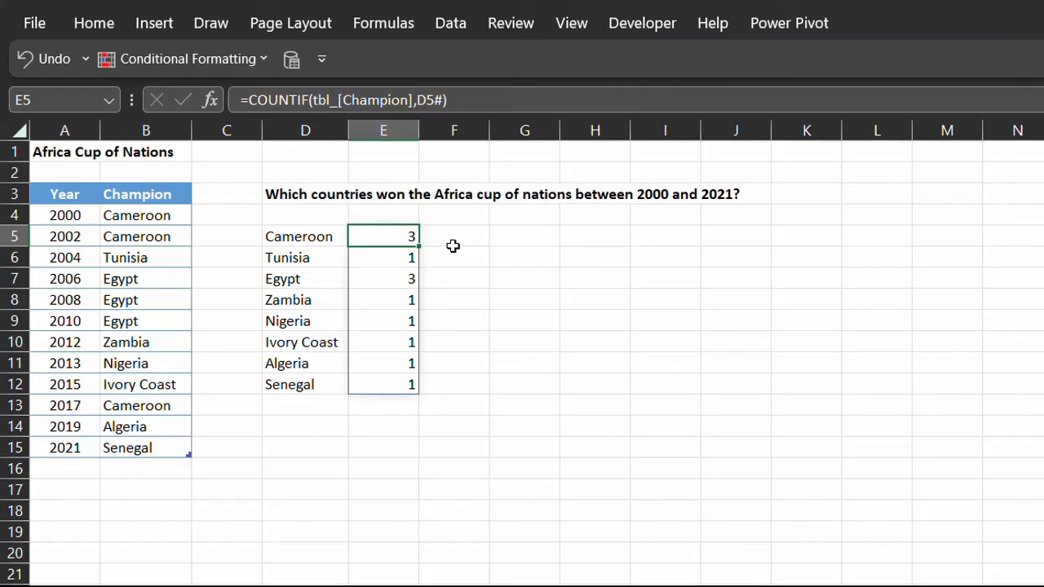
{"action": "left_click", "coordinate": [453, 237]}
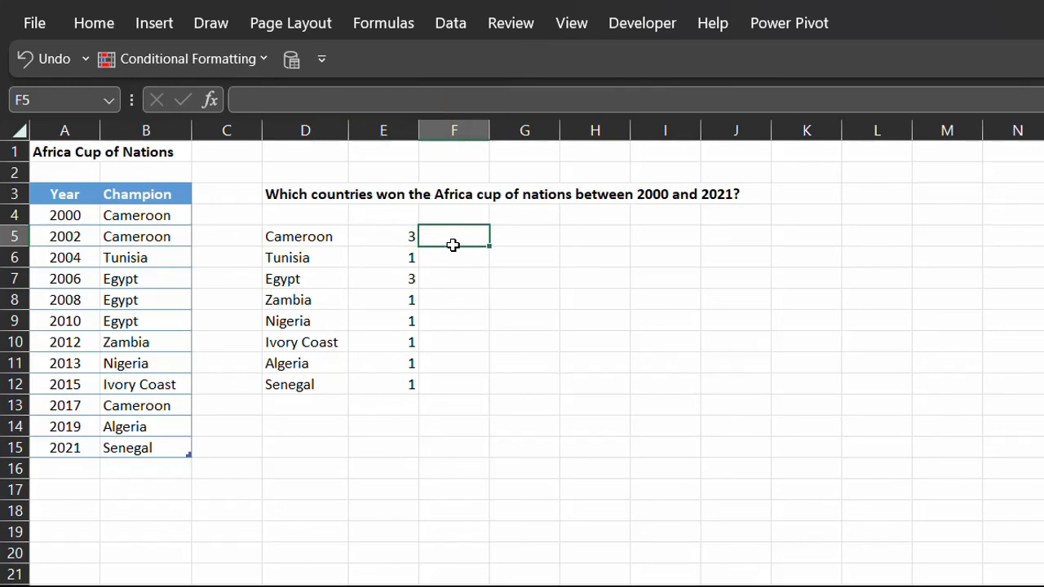
{"action": "mouse_move", "coordinate": [473, 259]}
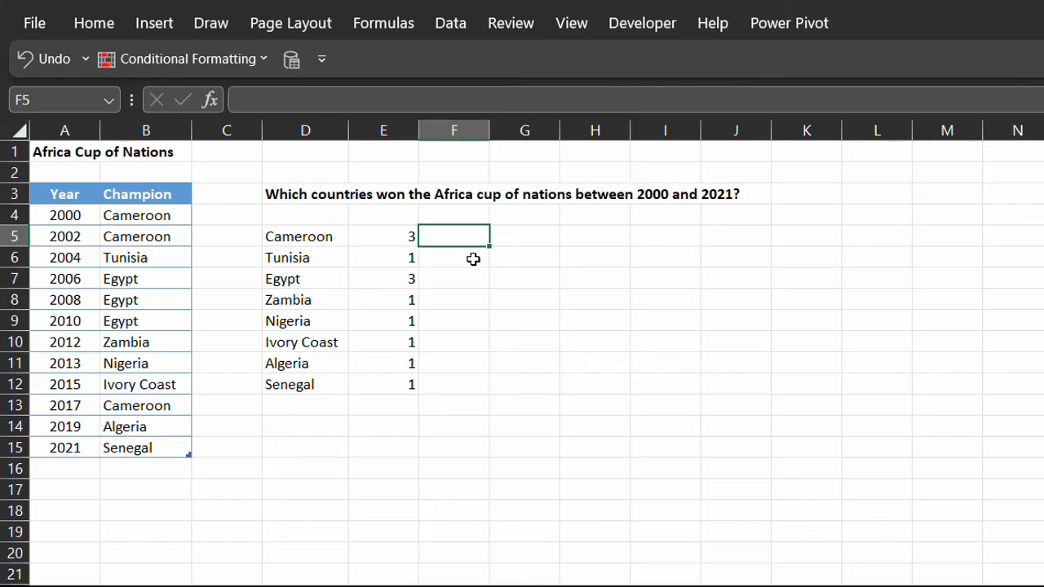